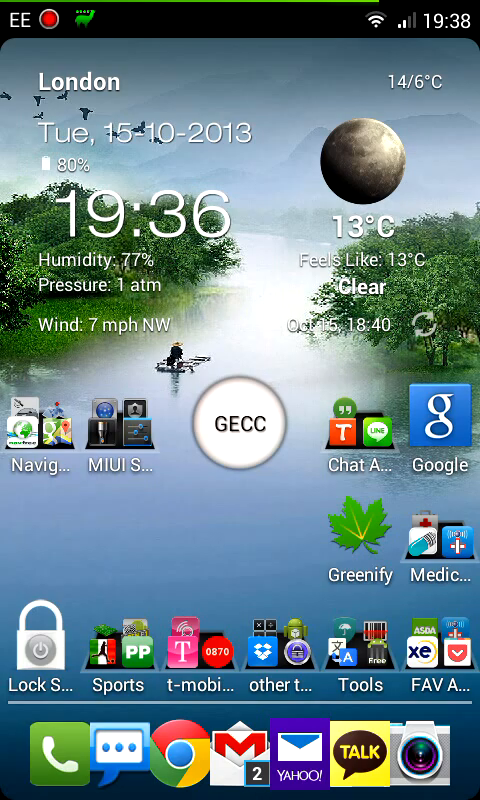
Step: Swipe the home screen to the page with the Settings app
scroll("left", 3)
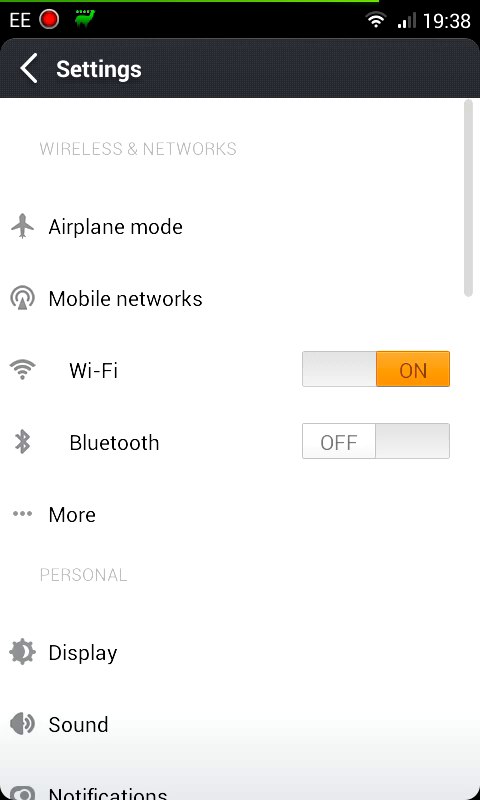
Step: Scroll to About phone and down to the Baseband I9100XXLPS and kernel 3.0.31-Siyah-s2-v6.0b5+ entries
scroll("down", 3)
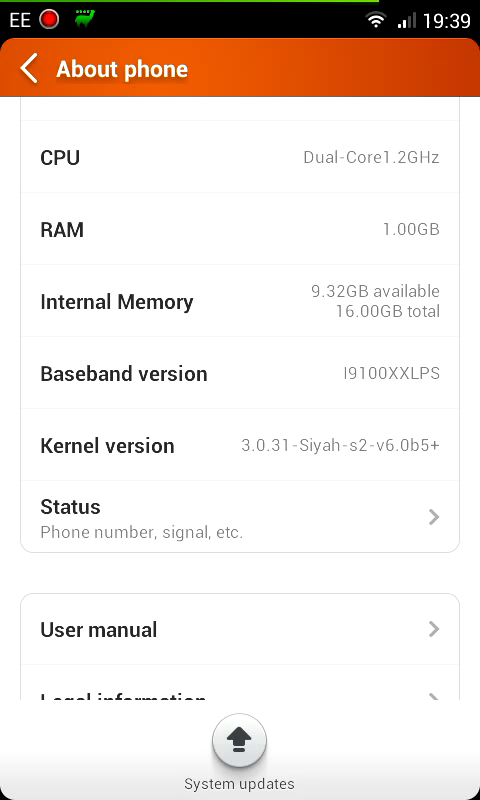
scroll("down", 3)
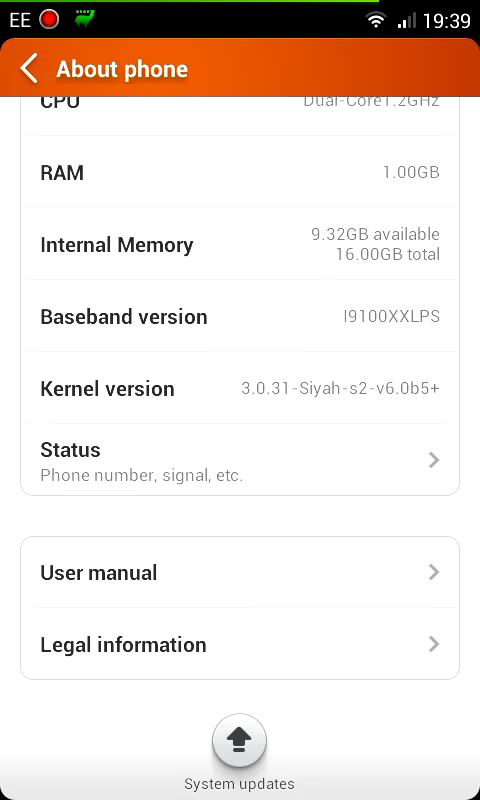
scroll("down", 3)
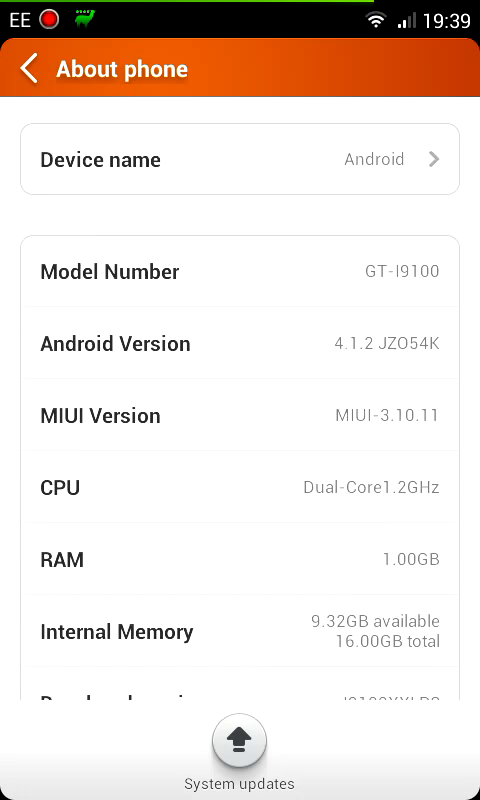
scroll("down", 3)
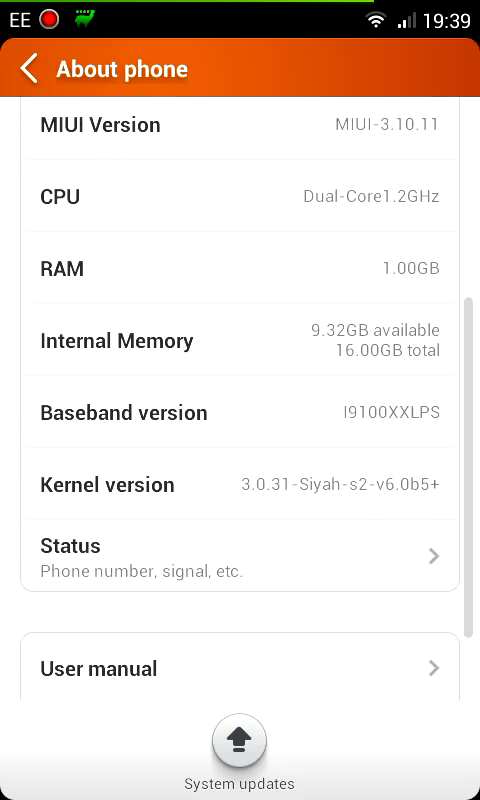
scroll("down", 3)
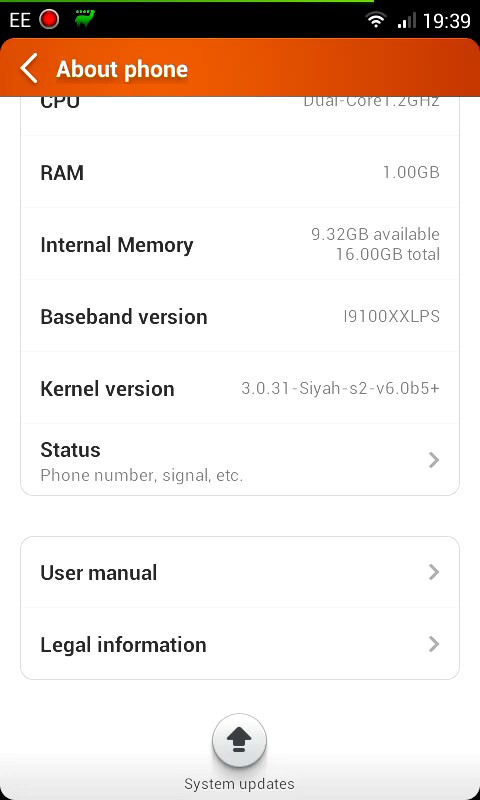
Step: Scroll through About phone reviewing the GT-I9100 model and MIUI-3.10.11 version details
scroll("down", 3)
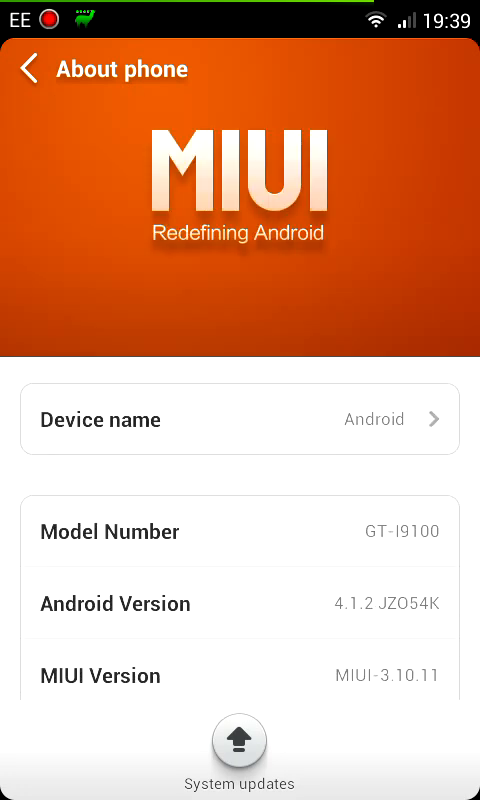
scroll("down", 3)
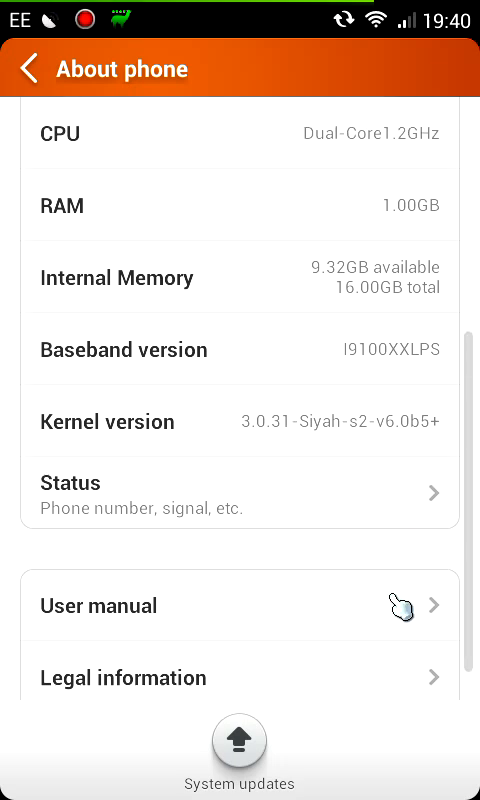
scroll("down", 3)
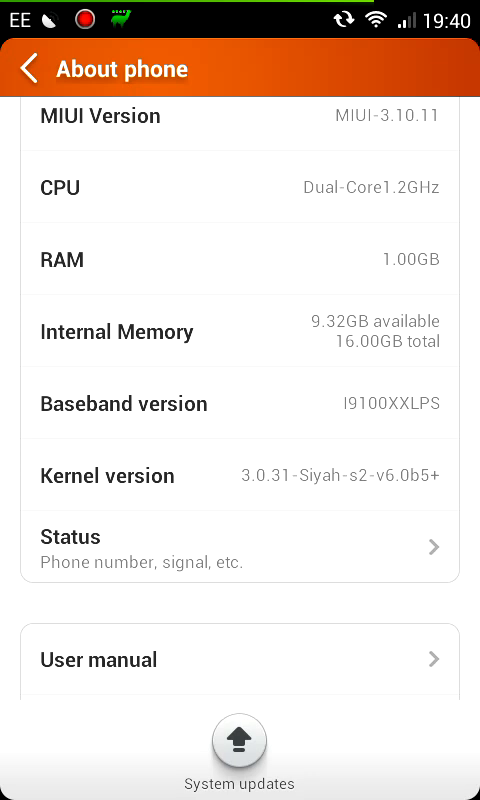
scroll("down", 3)
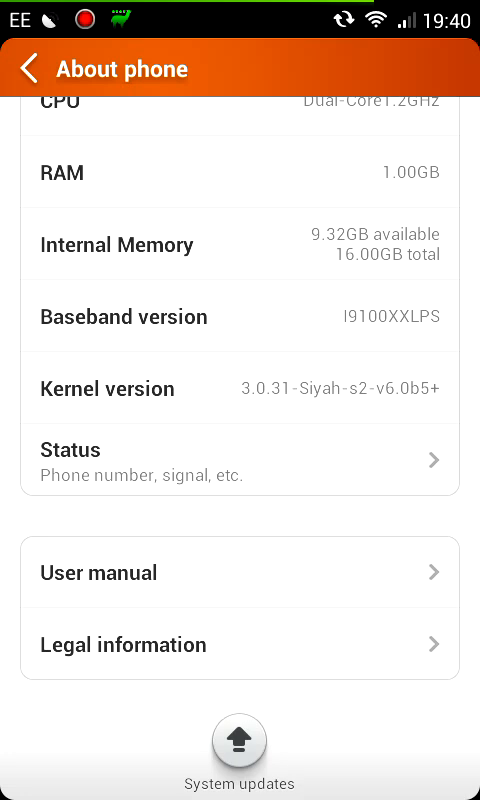
mouse_move(292, 550)
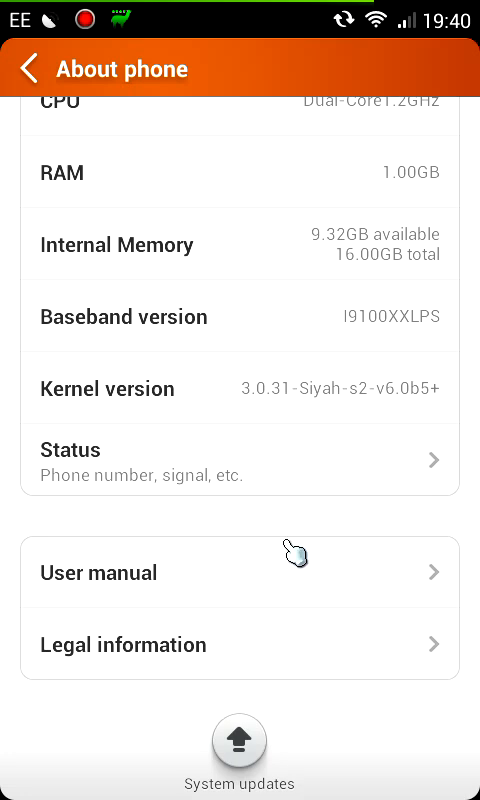
scroll("up", 3)
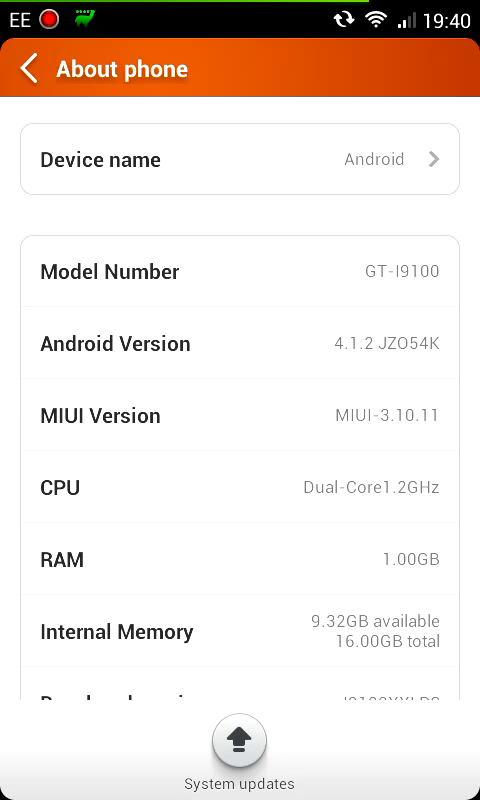
Step: Scroll past the kernel details and return to the main Settings list
scroll("down", 3)
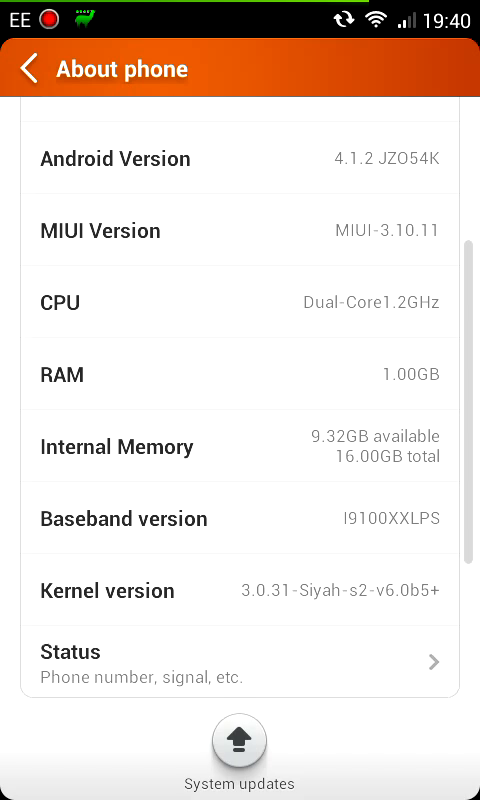
scroll("down", 3)
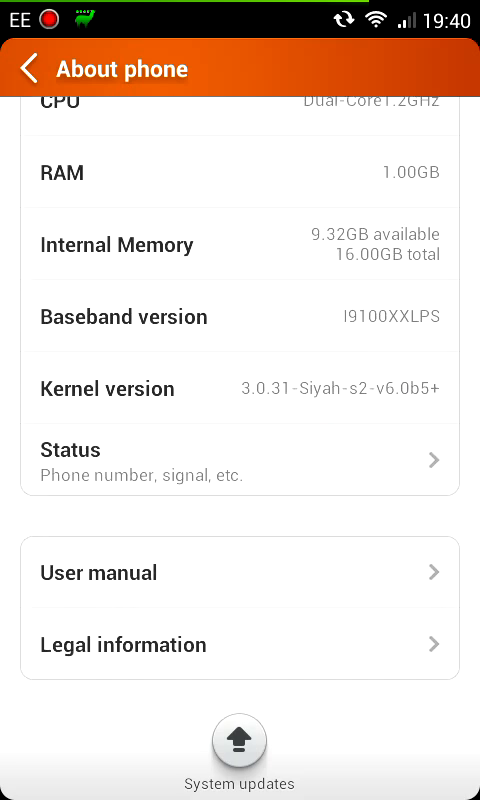
scroll("down", 3)
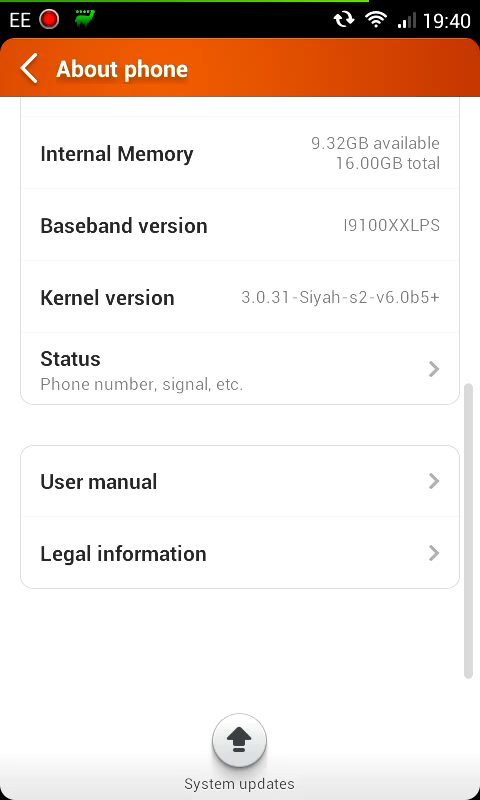
scroll("down", 3)
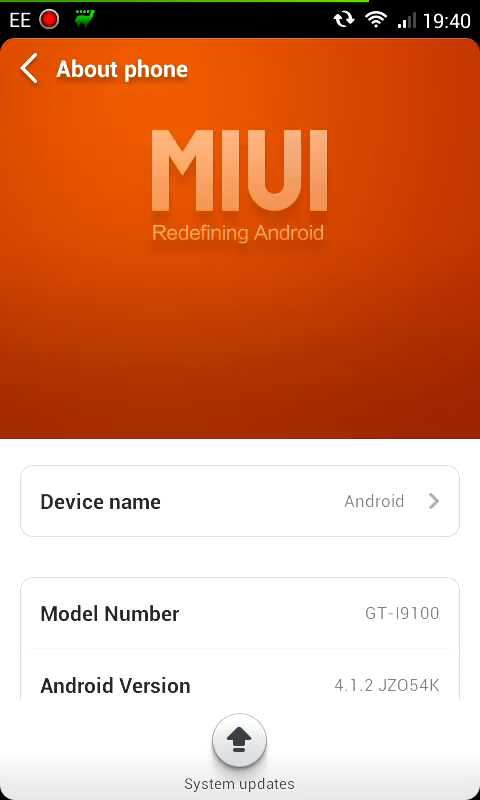
left_click(28, 70)
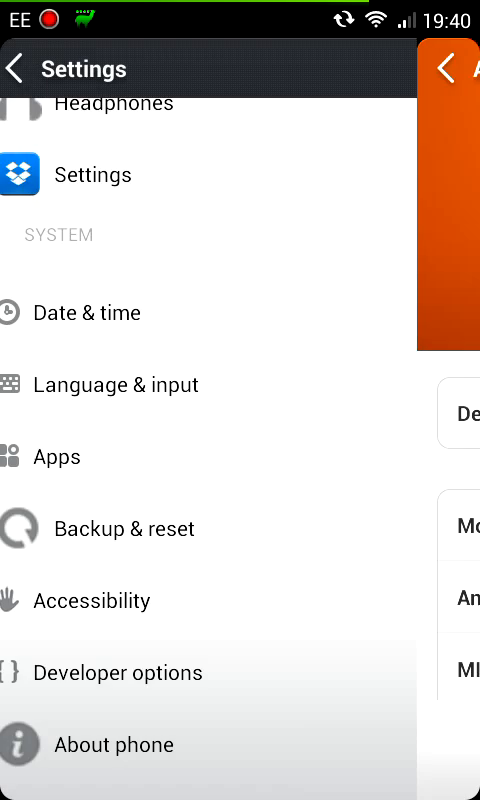